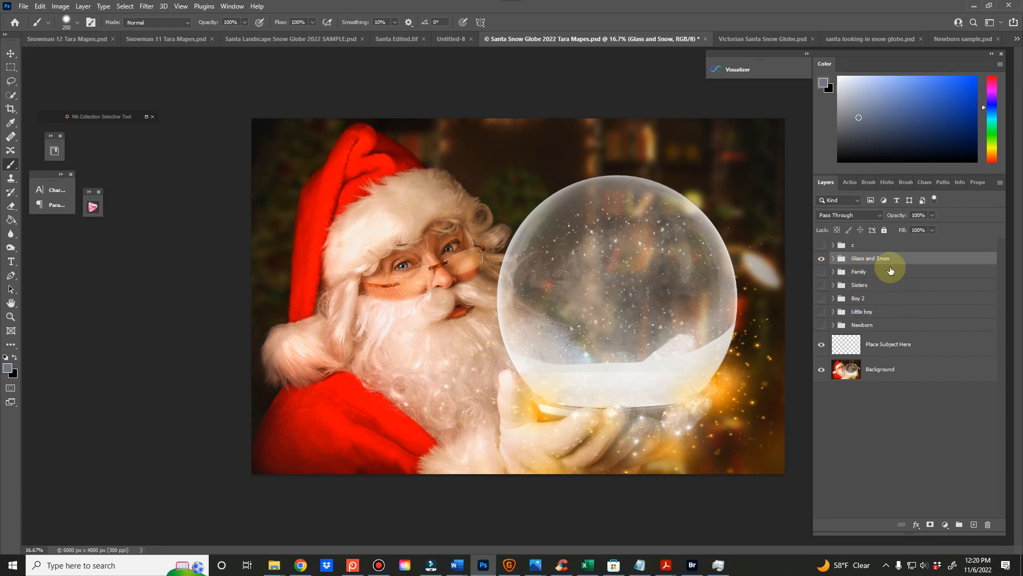
# Step: Preview the Family, Sisters and Boy sample groups inside the globe, then hide them again
pyautogui.click(822, 272)
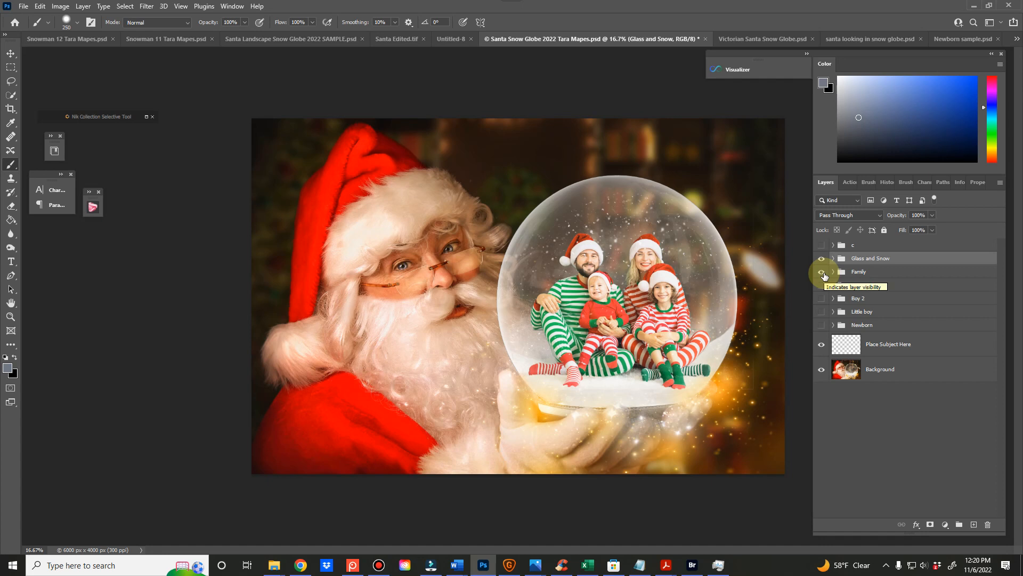
pyautogui.click(822, 284)
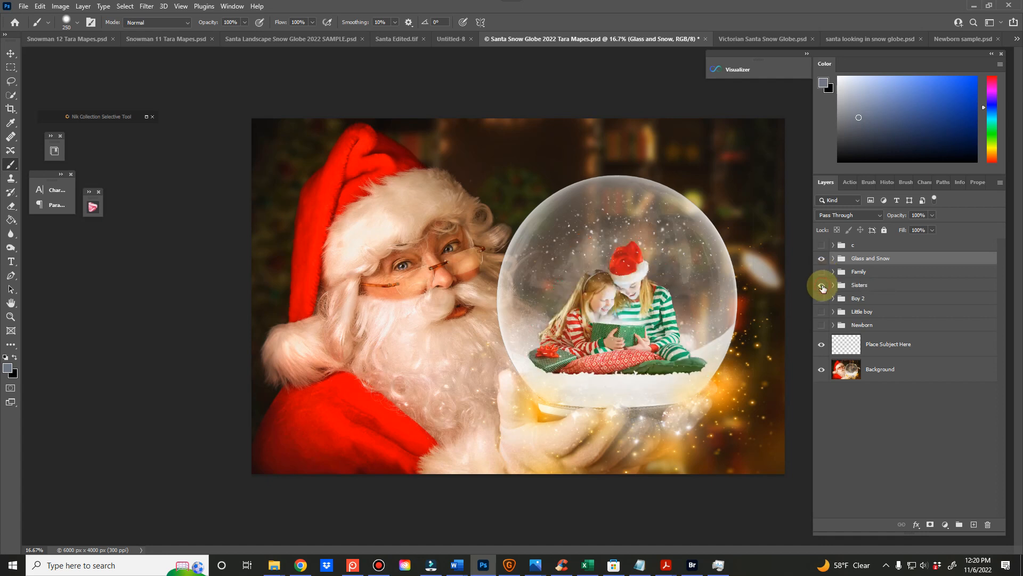
pyautogui.click(821, 298)
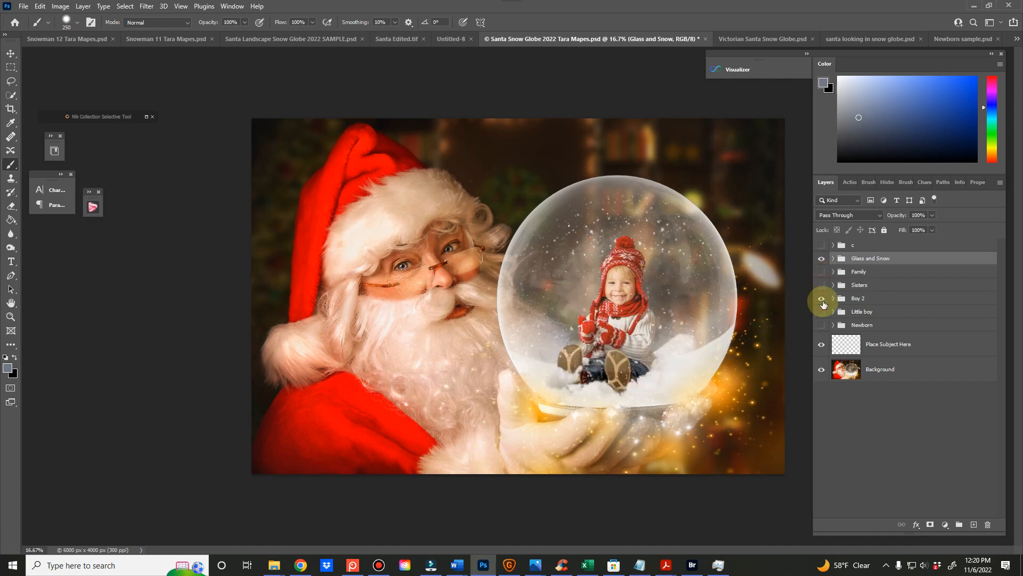
pyautogui.click(821, 298)
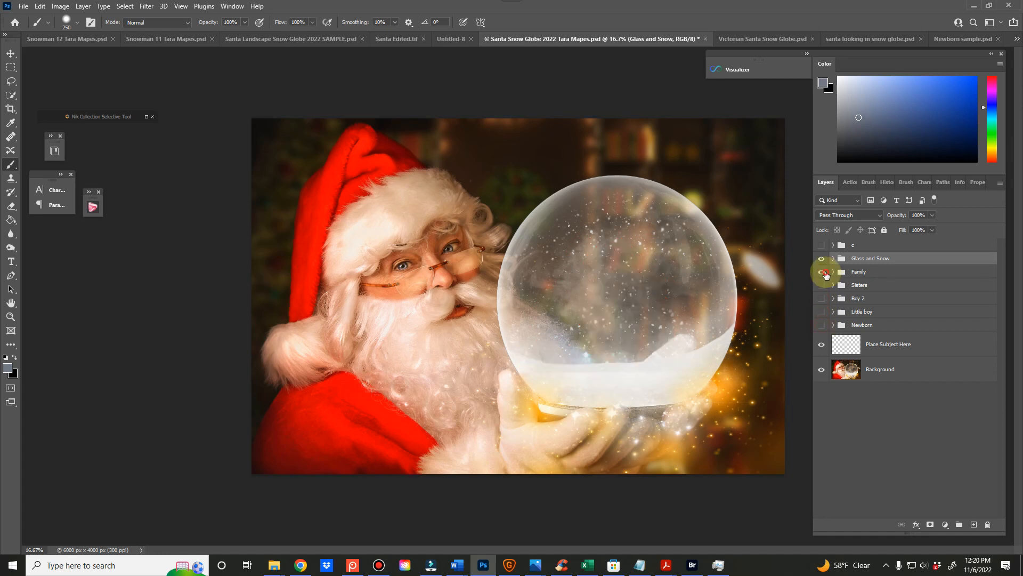
pyautogui.click(822, 272)
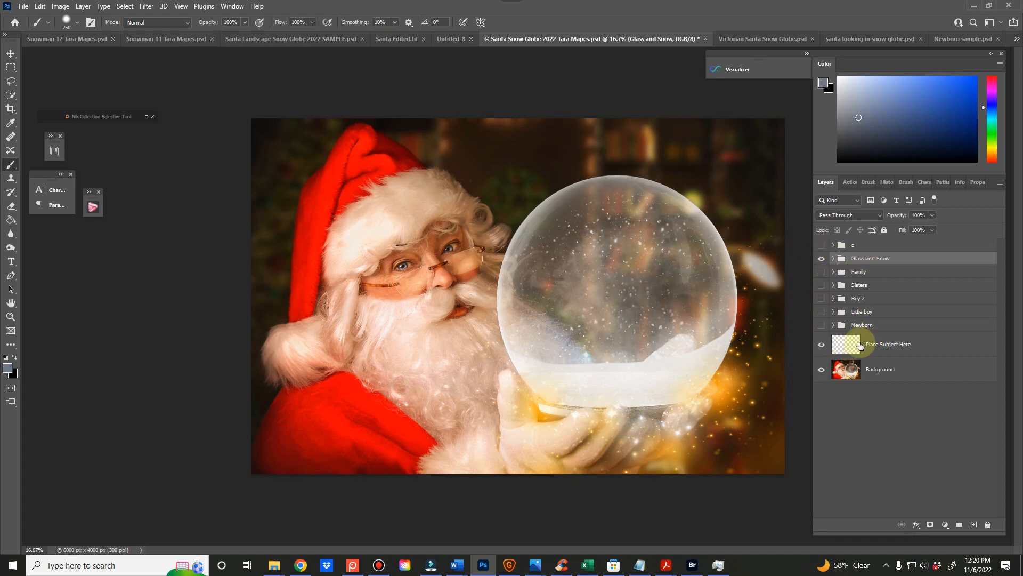
# Step: Switch to the Newborn sample.psd document
pyautogui.click(882, 258)
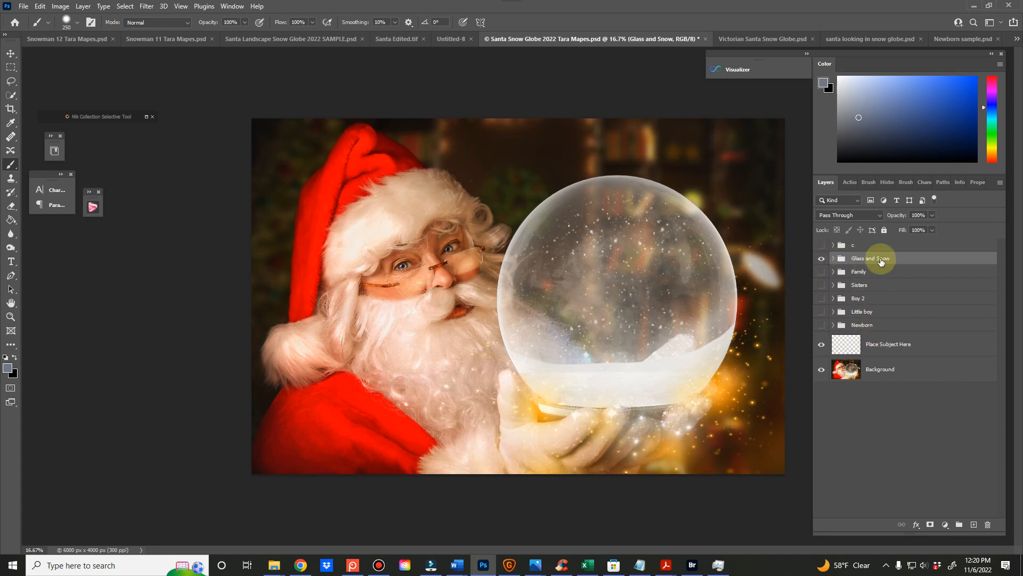
pyautogui.click(966, 39)
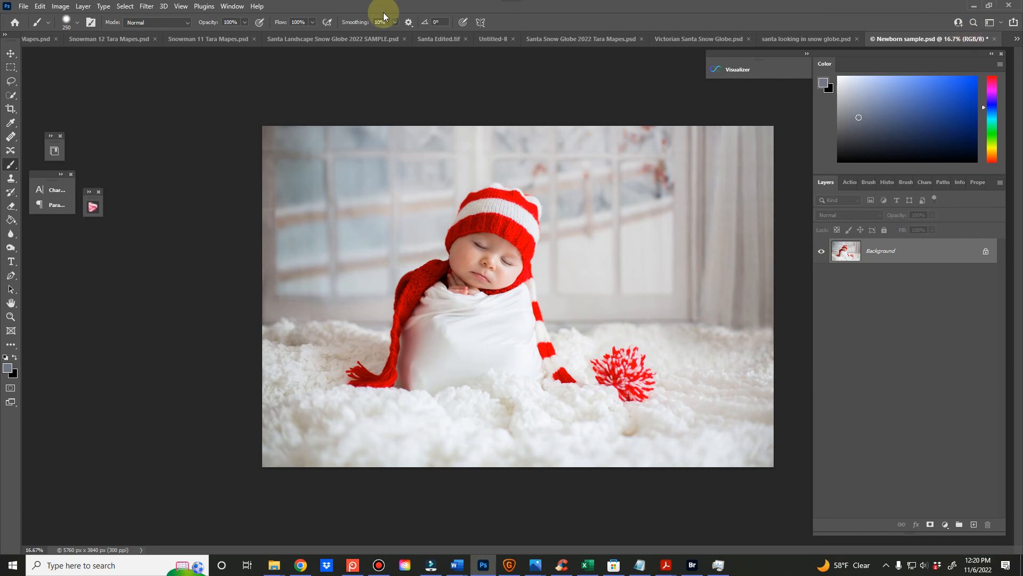
# Step: Auto-select the swaddled newborn, hat and blanket with Select Subject
pyautogui.click(10, 95)
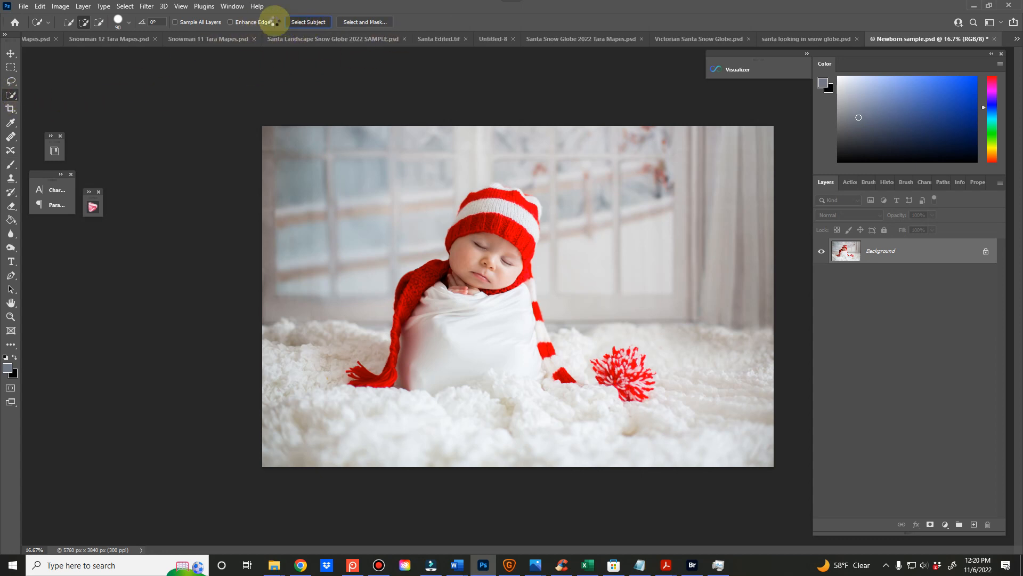
pyautogui.moveTo(661, 186)
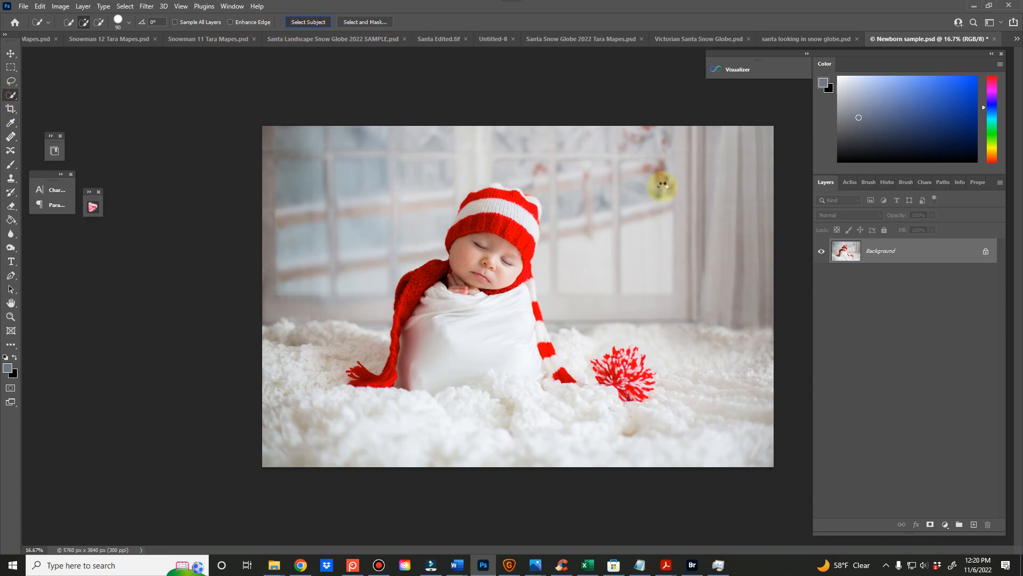
pyautogui.click(307, 21)
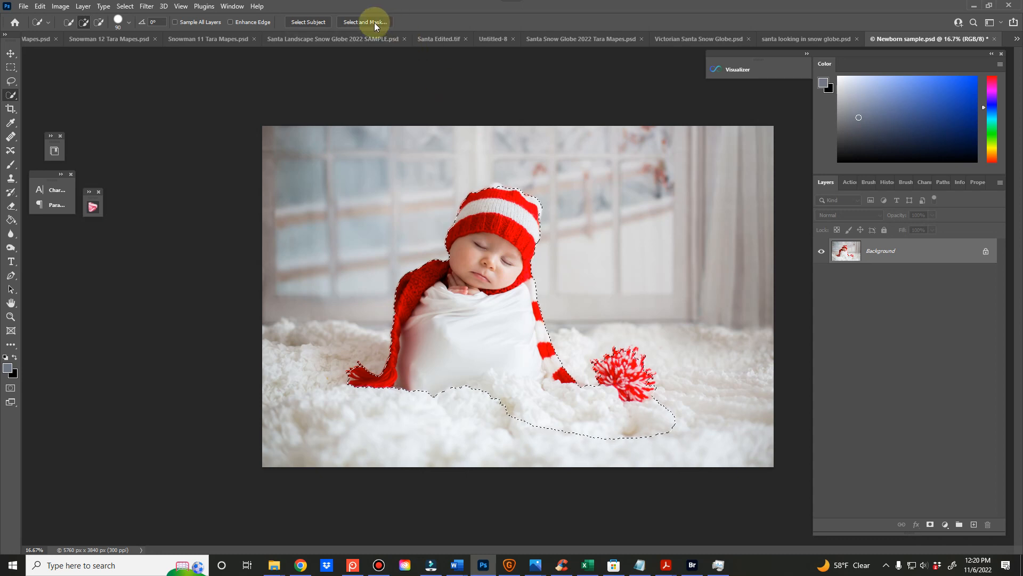
# Step: Refine the selection in Select and Mask with a 1.3 px feather, outputting to a new masked layer
pyautogui.click(364, 21)
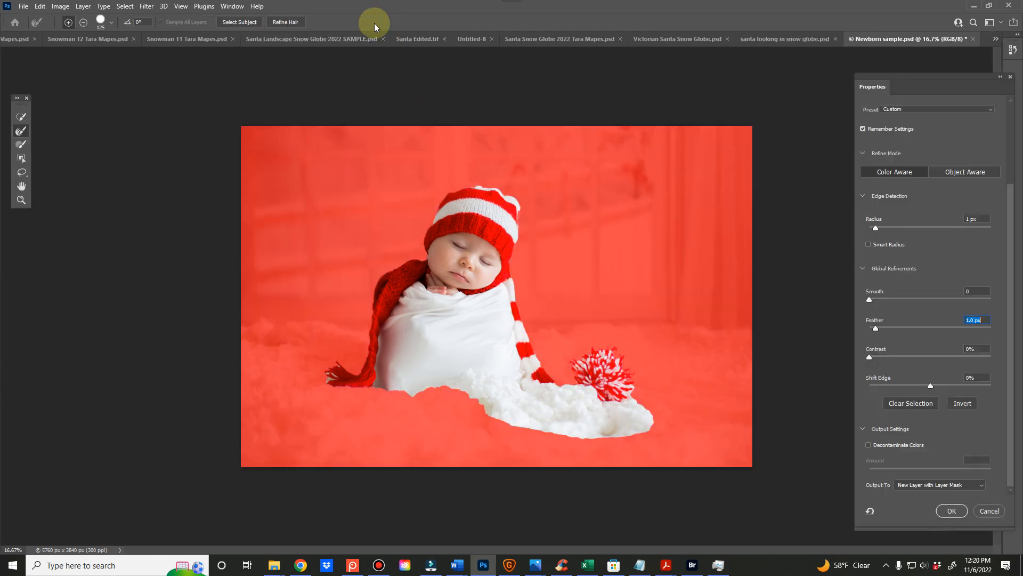
pyautogui.moveTo(883, 327)
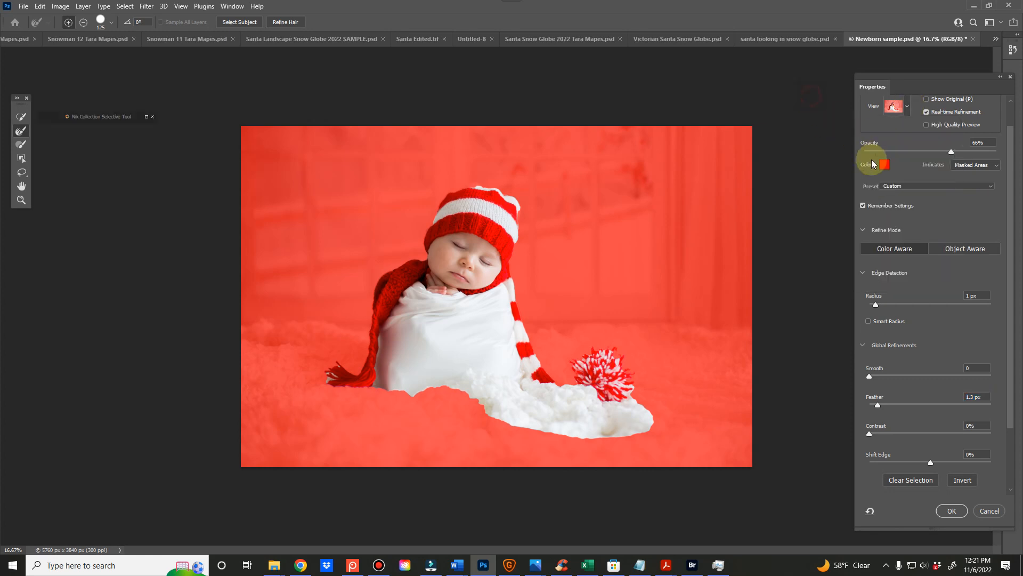
pyautogui.moveTo(885, 164)
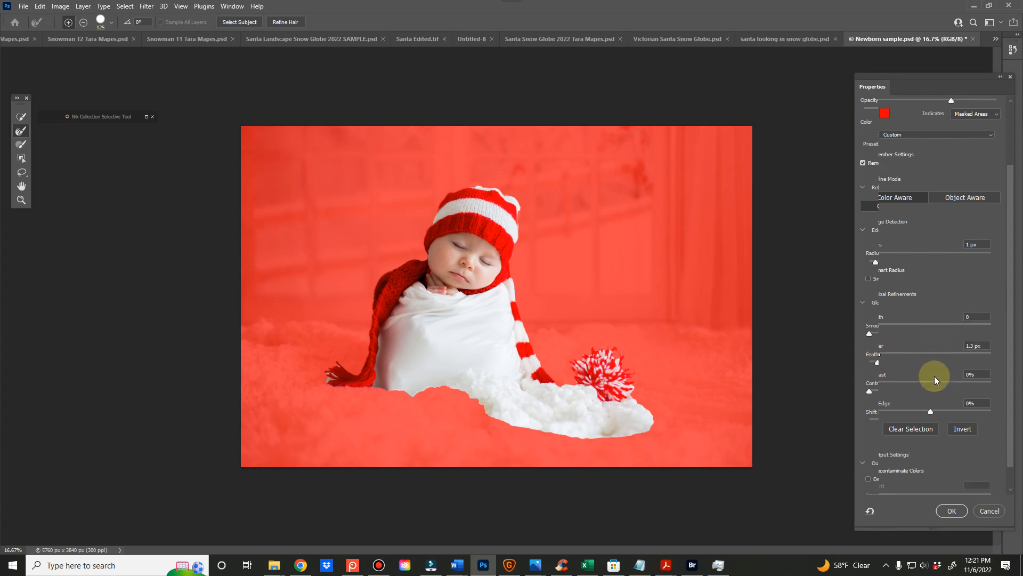
pyautogui.scroll(-3)
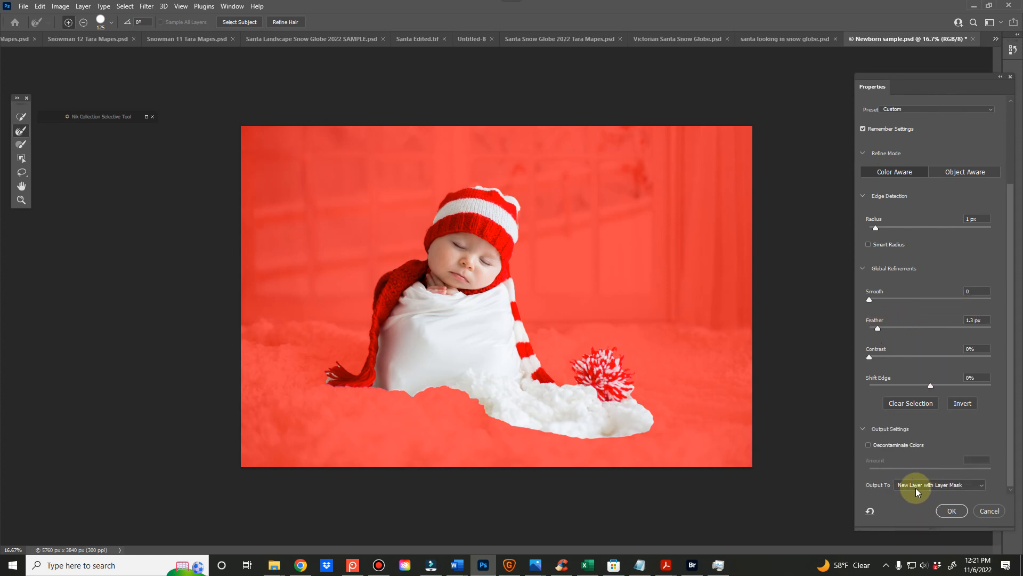
pyautogui.moveTo(42, 135)
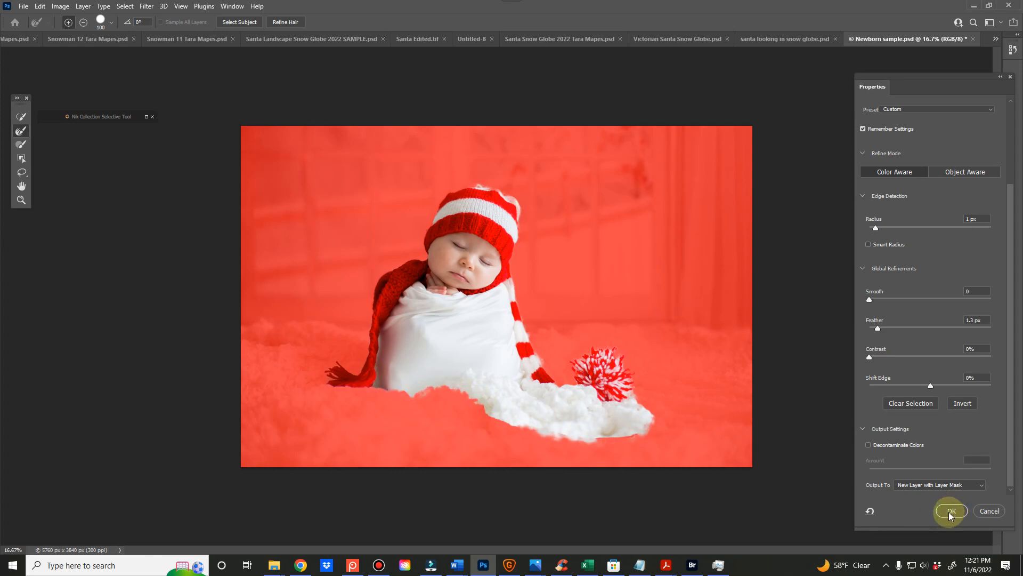
# Step: Commit the masked cut-out and duplicate the Background copy layer into the Santa Snow Globe document
pyautogui.click(949, 511)
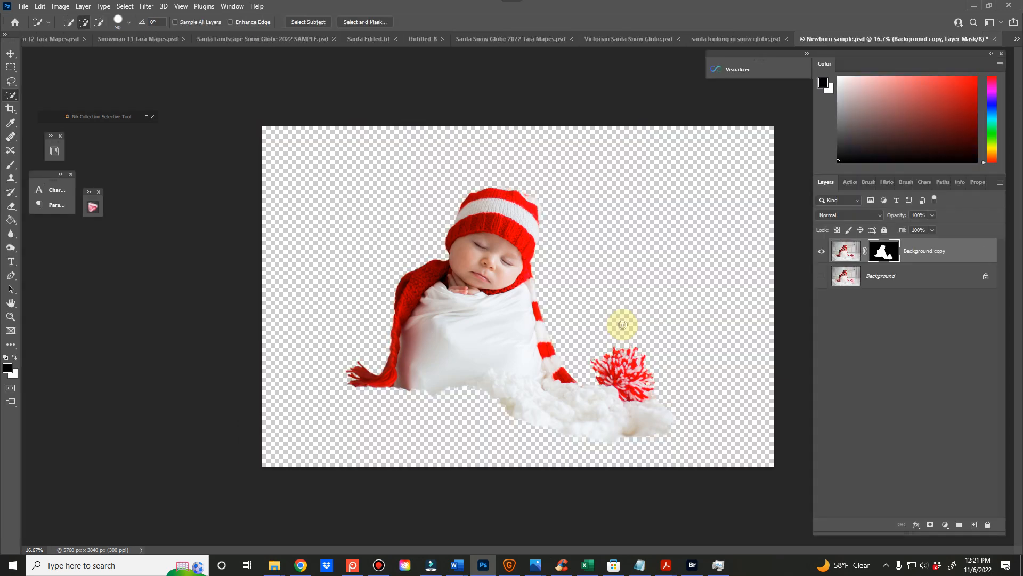
pyautogui.rightClick(925, 250)
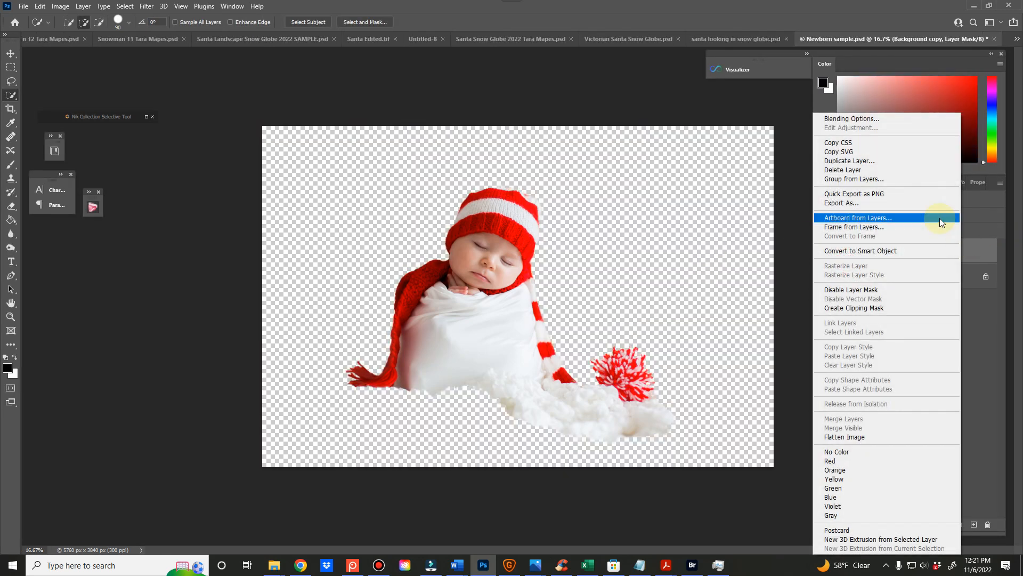
pyautogui.click(850, 161)
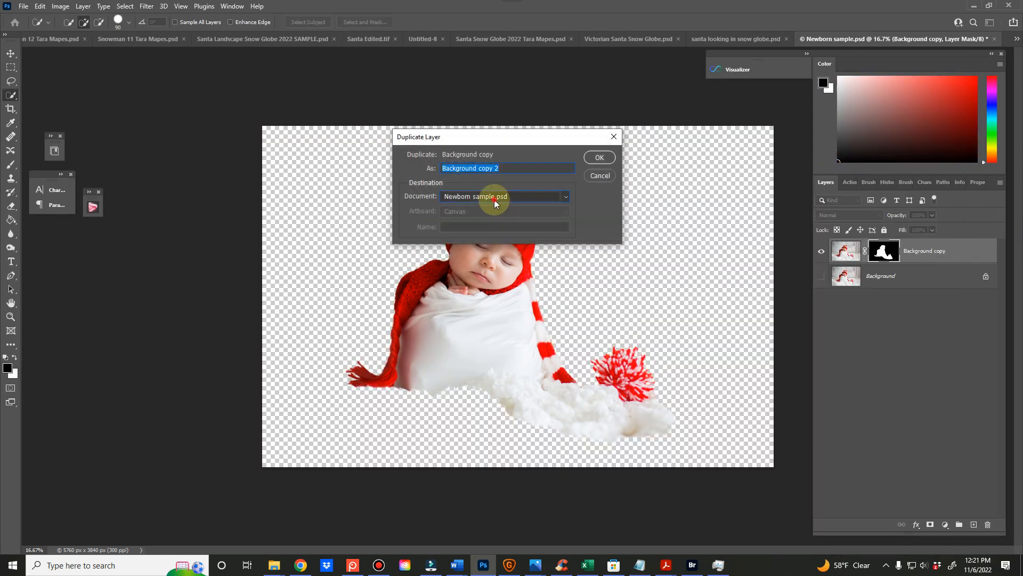
pyautogui.click(502, 196)
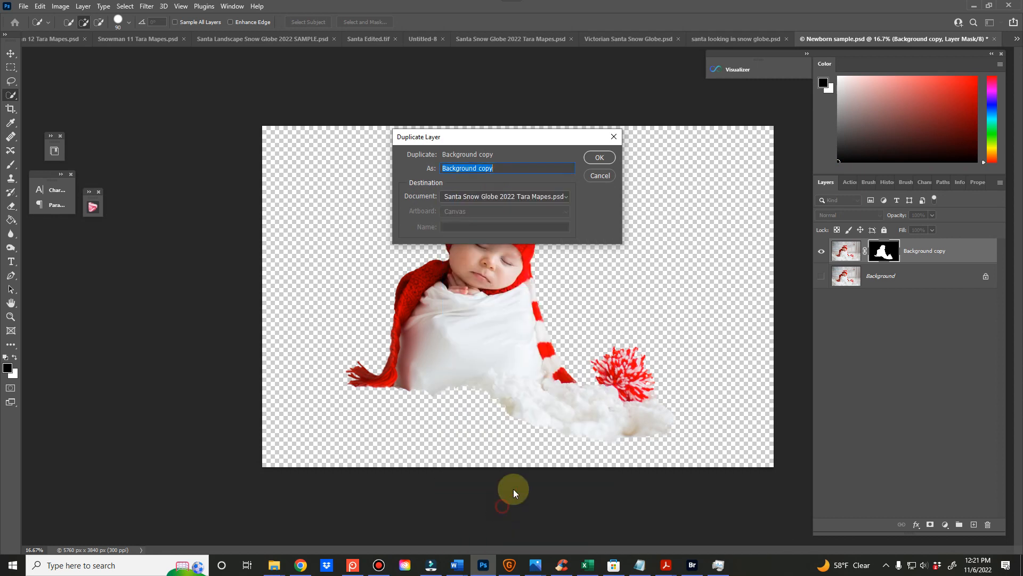
pyautogui.click(598, 157)
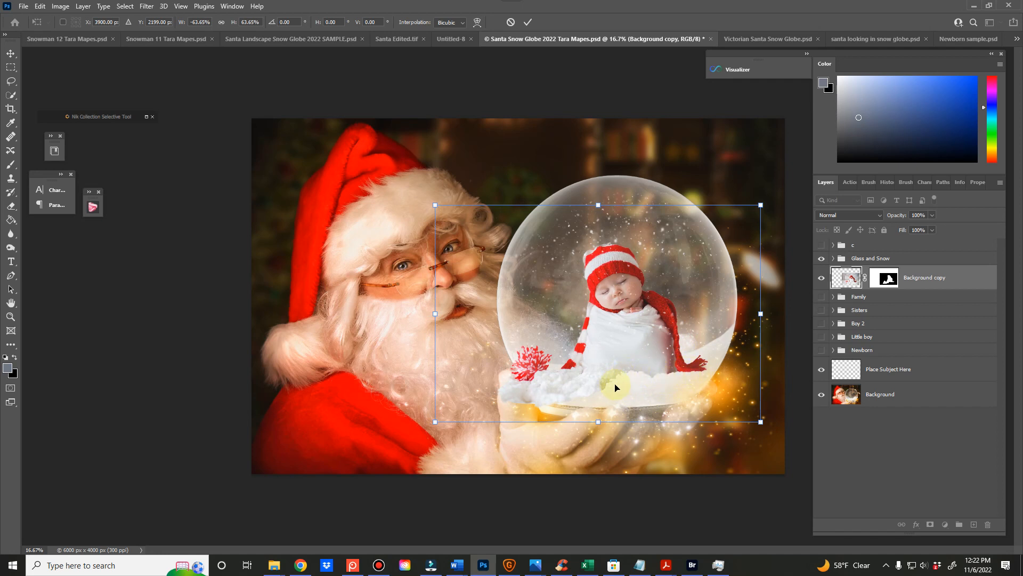
# Step: Scale the newborn layer to about 63.65% inside the globe and commit the transform
pyautogui.click(527, 22)
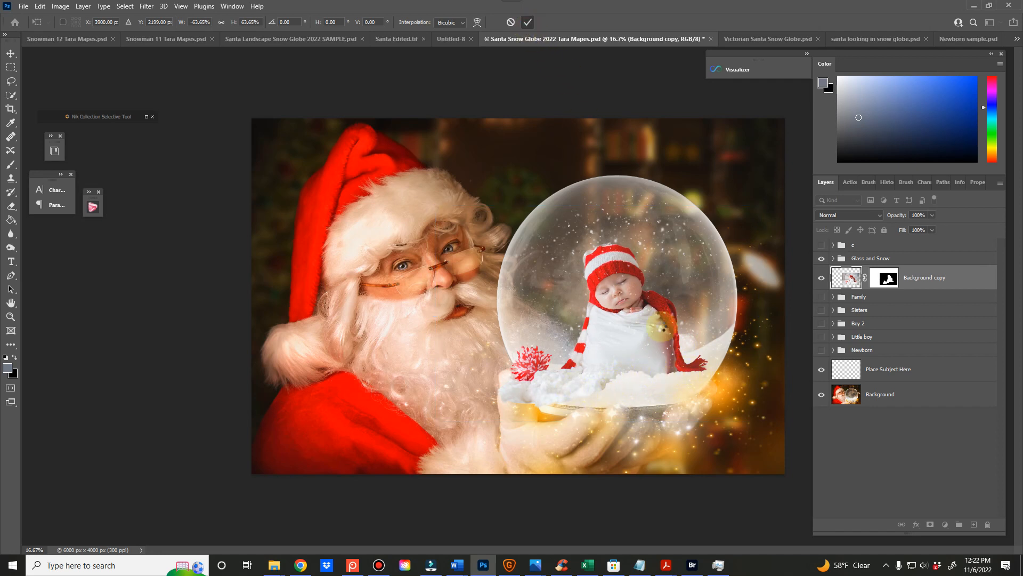
pyautogui.click(885, 278)
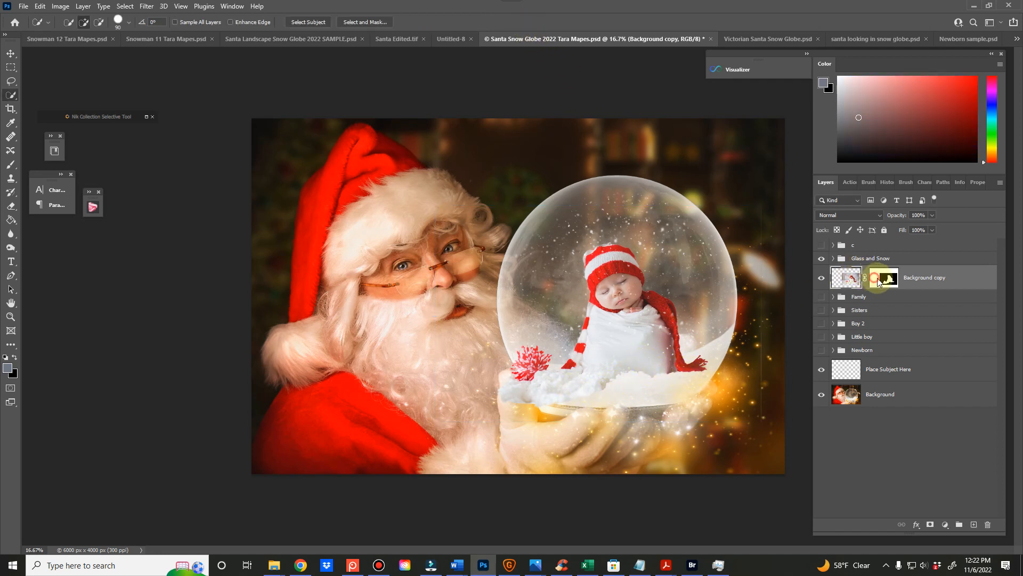
# Step: Paint the newborn's layer mask with a soft 45% brush to blend the blanket into the globe's snow
pyautogui.click(884, 277)
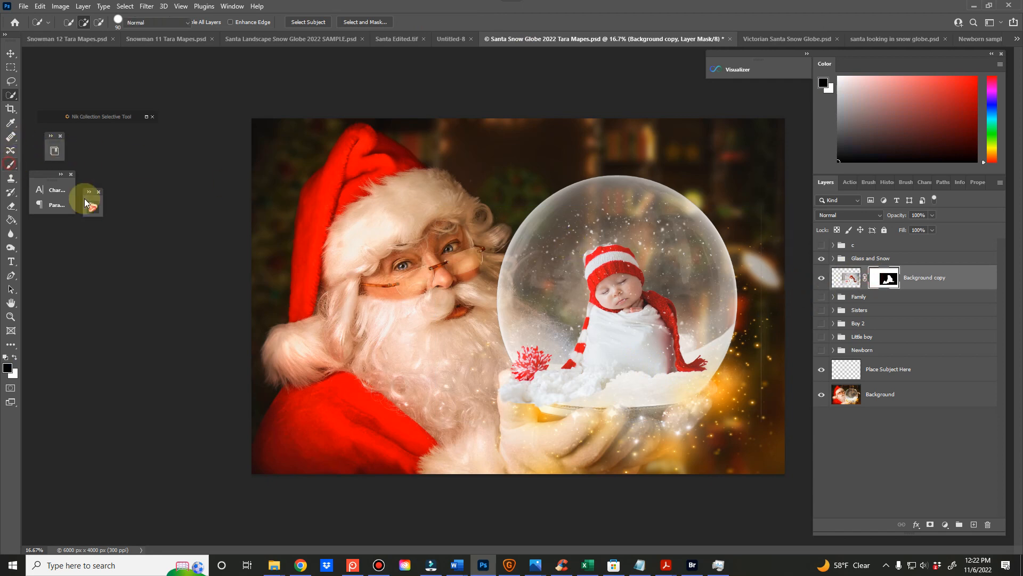
pyautogui.click(11, 164)
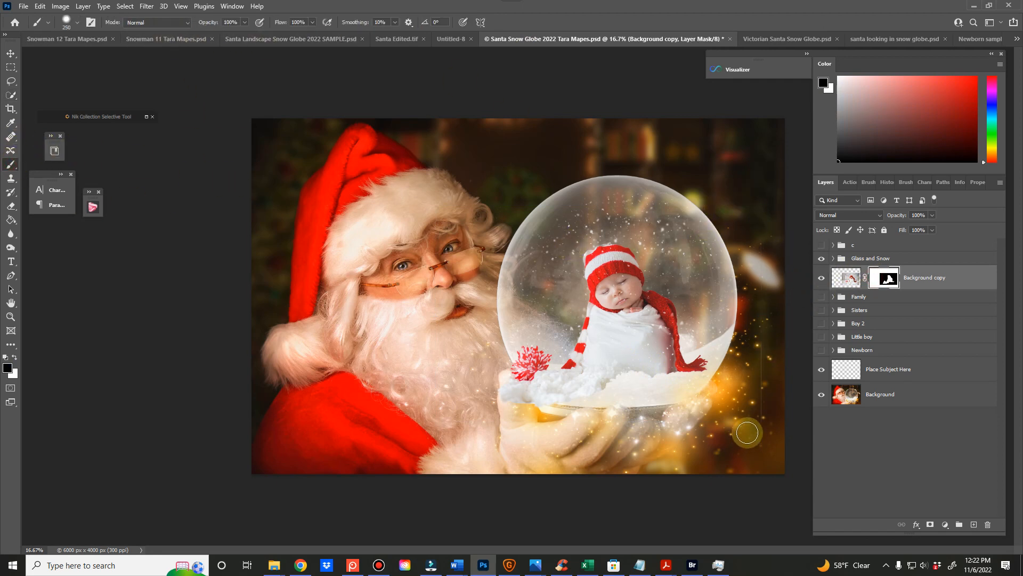
pyautogui.moveTo(511, 381)
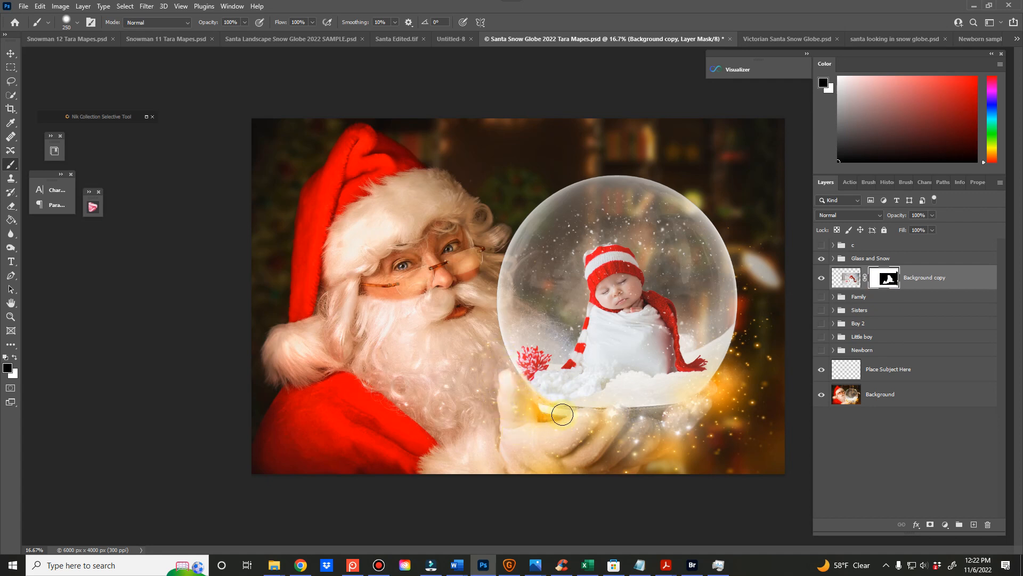
pyautogui.click(77, 22)
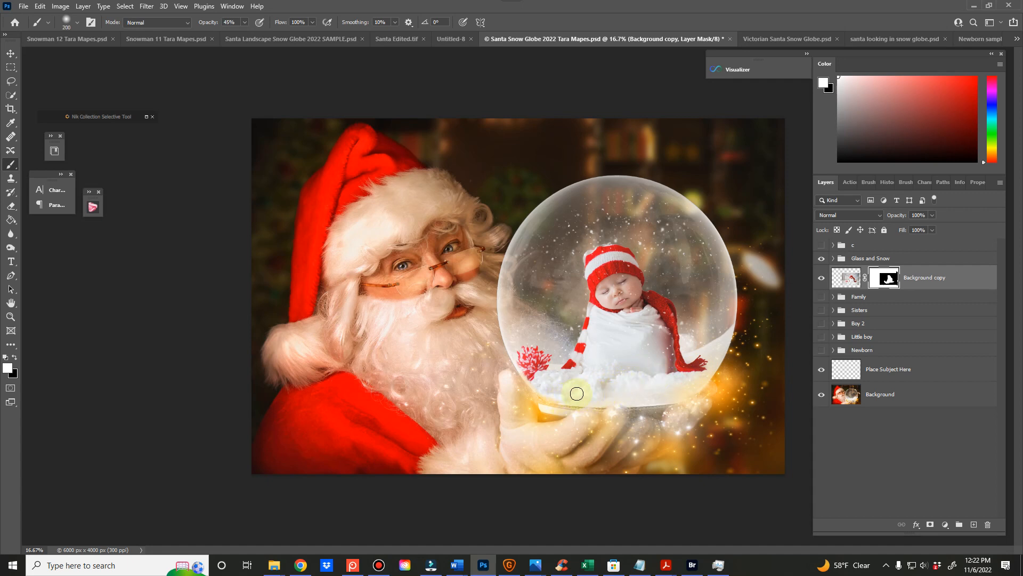
pyautogui.moveTo(754, 319)
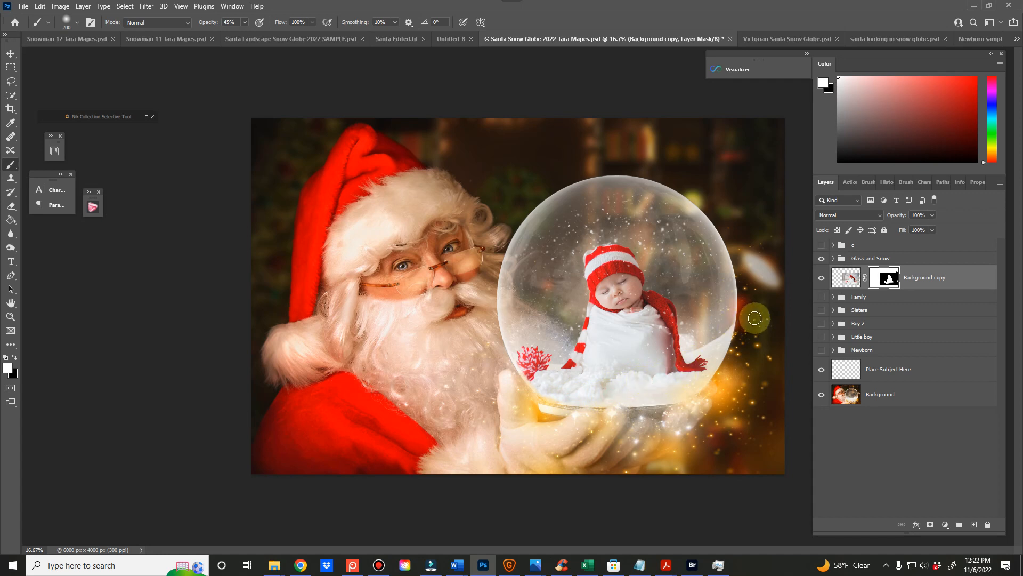
pyautogui.moveTo(625, 390)
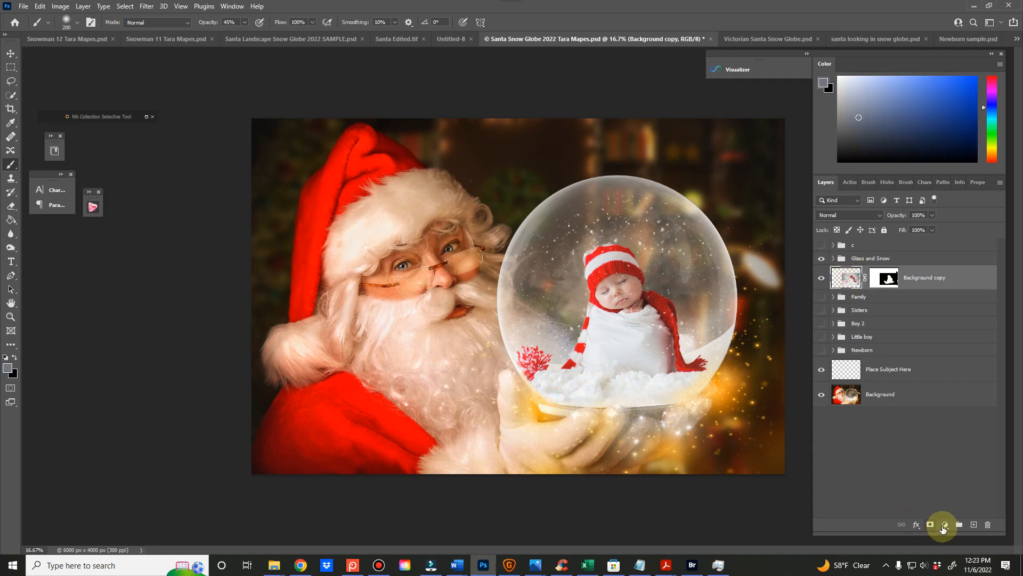
# Step: Add a Selective Color layer with Whites Yellow +24, Black +10, clipped to Background copy
pyautogui.click(943, 524)
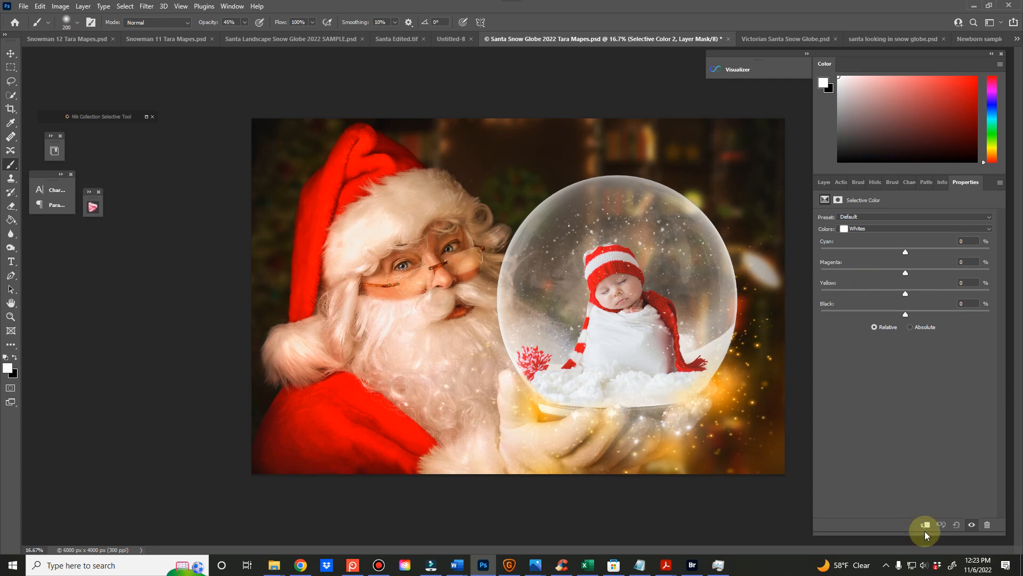
pyautogui.moveTo(873, 246)
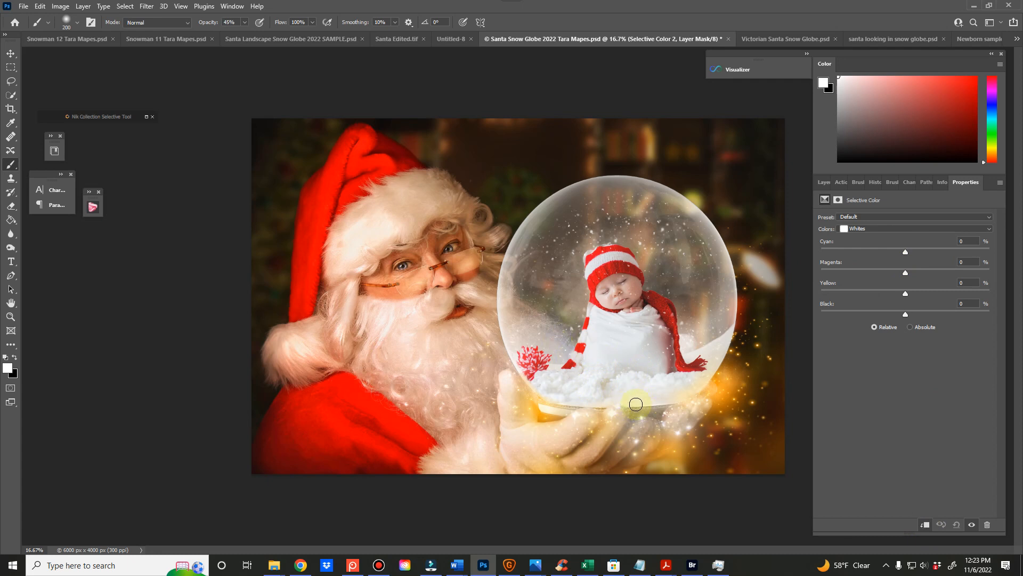
pyautogui.moveTo(923, 267)
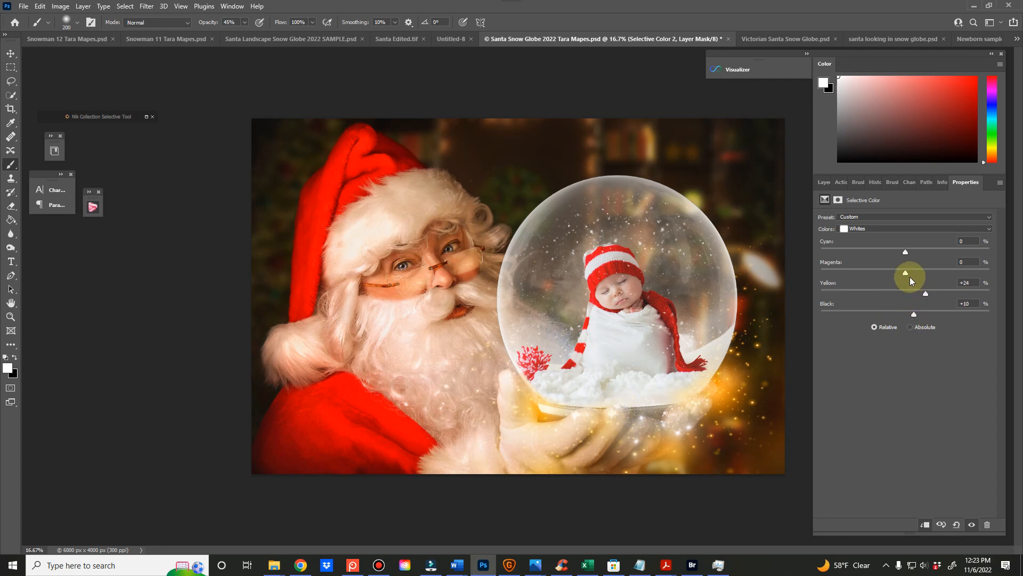
pyautogui.moveTo(821, 184)
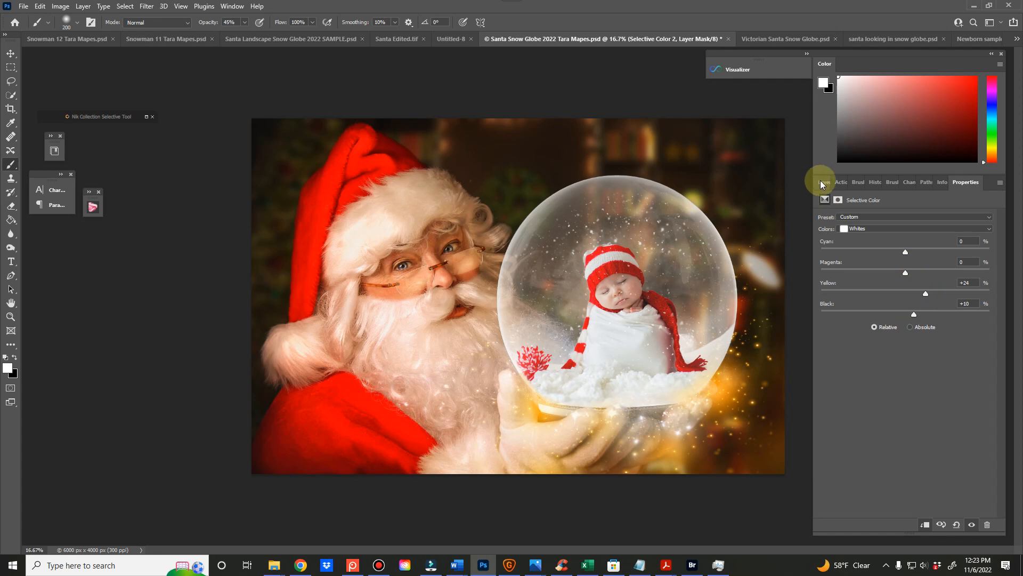
pyautogui.click(825, 183)
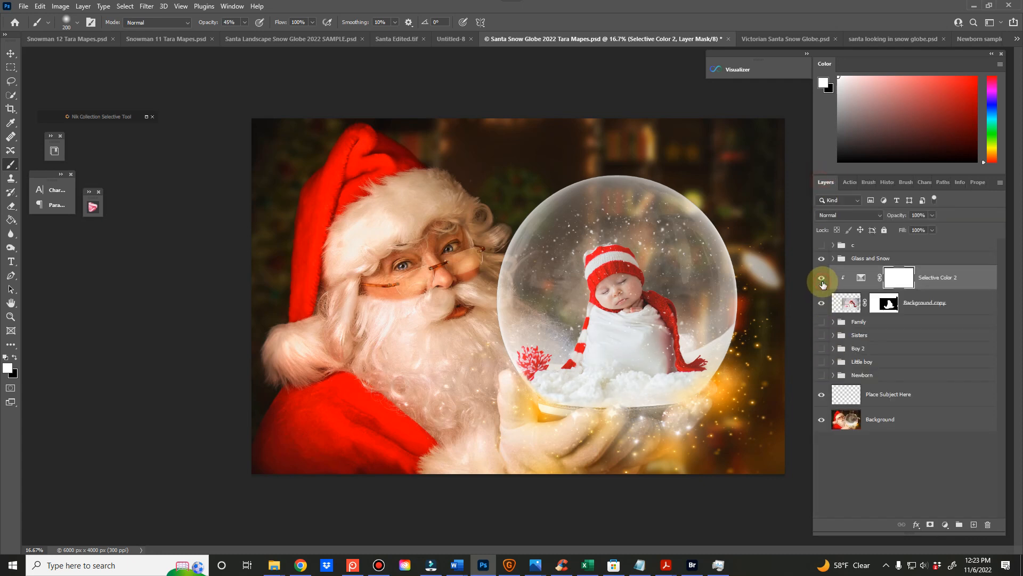
pyautogui.click(822, 279)
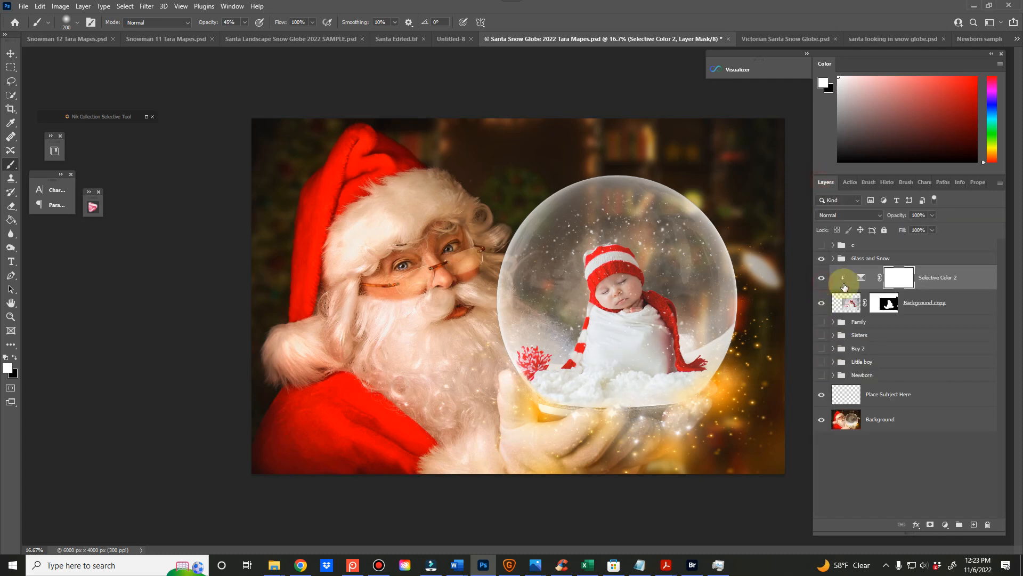
pyautogui.click(924, 302)
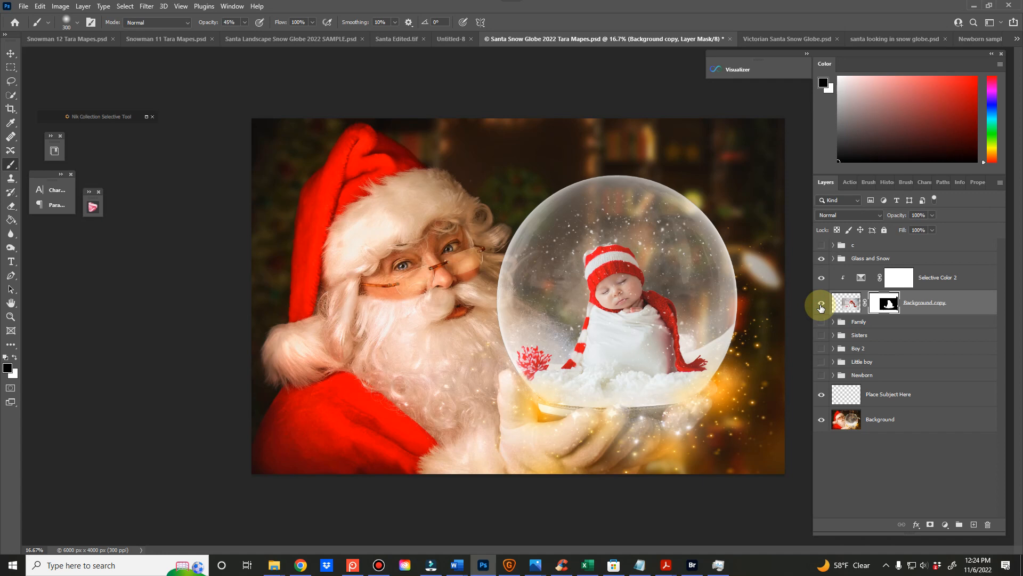
# Step: Hide the edited newborn, preview the Family and Sisters groups, then show the Newborn group
pyautogui.click(822, 307)
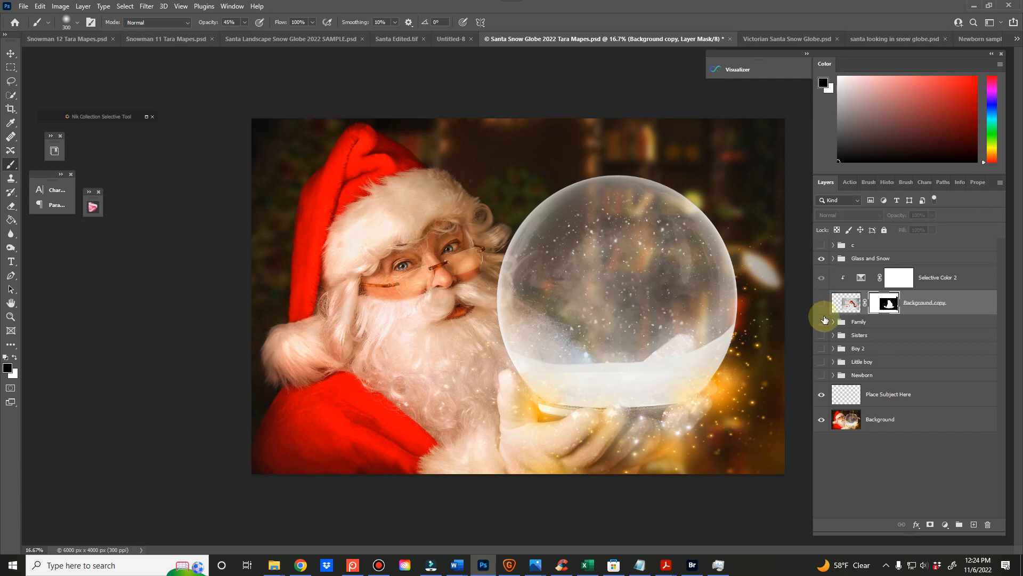
pyautogui.click(822, 320)
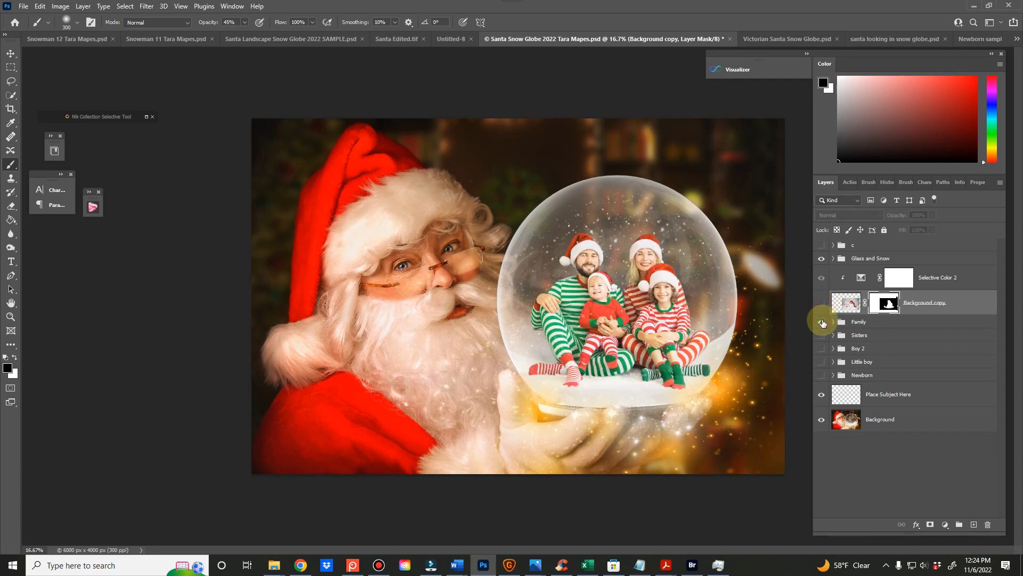
pyautogui.click(822, 334)
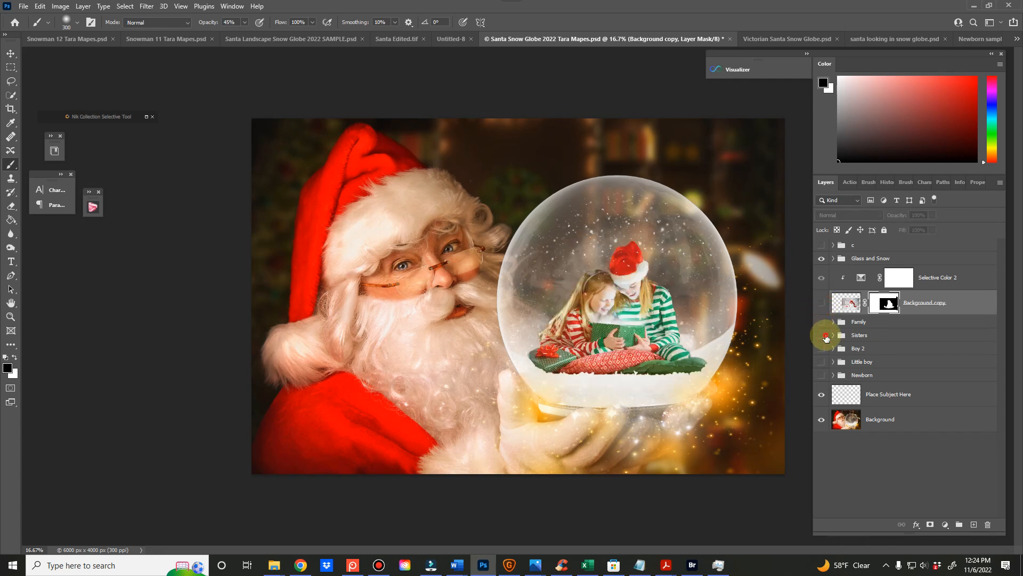
pyautogui.click(822, 334)
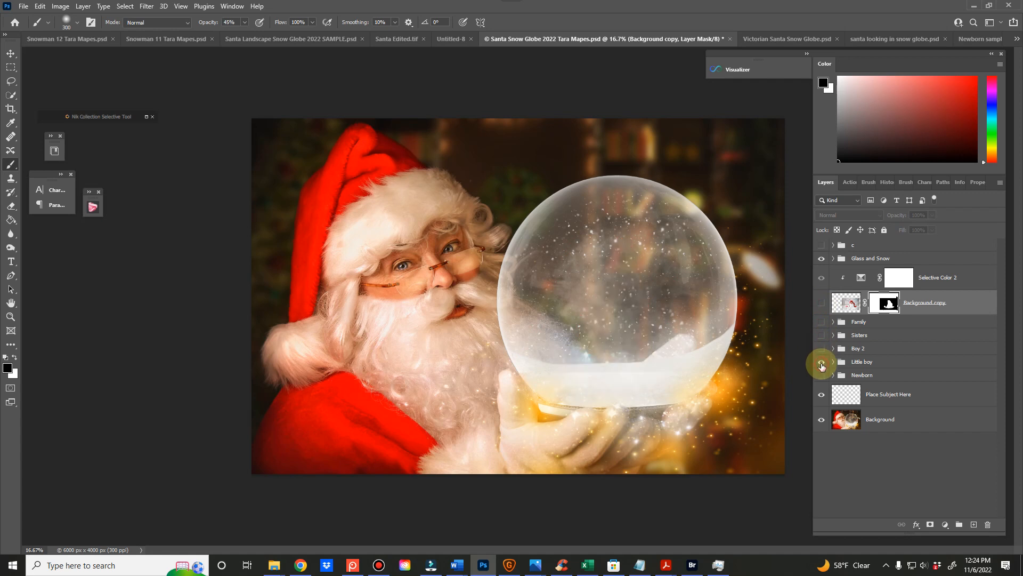
pyautogui.click(821, 374)
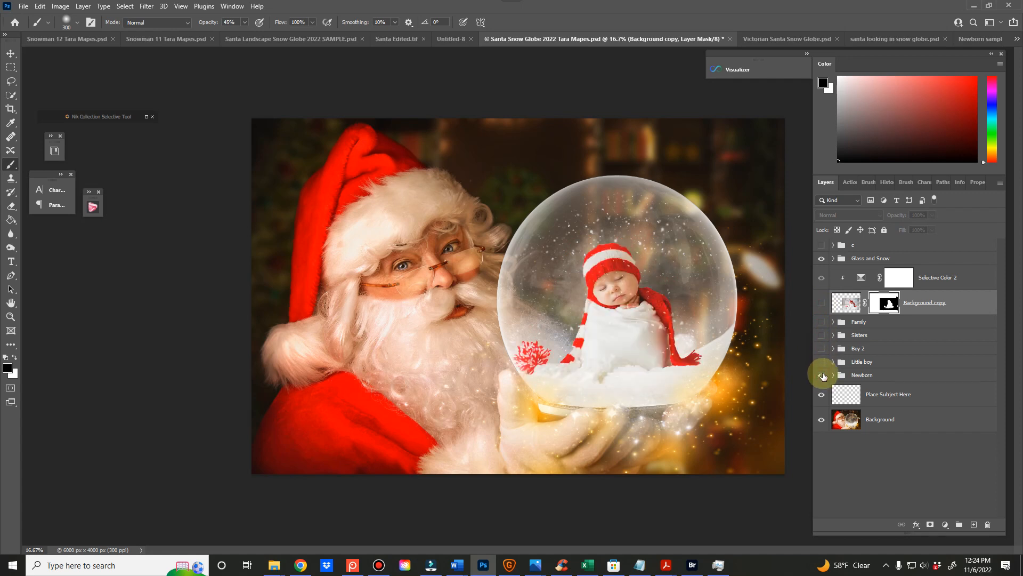